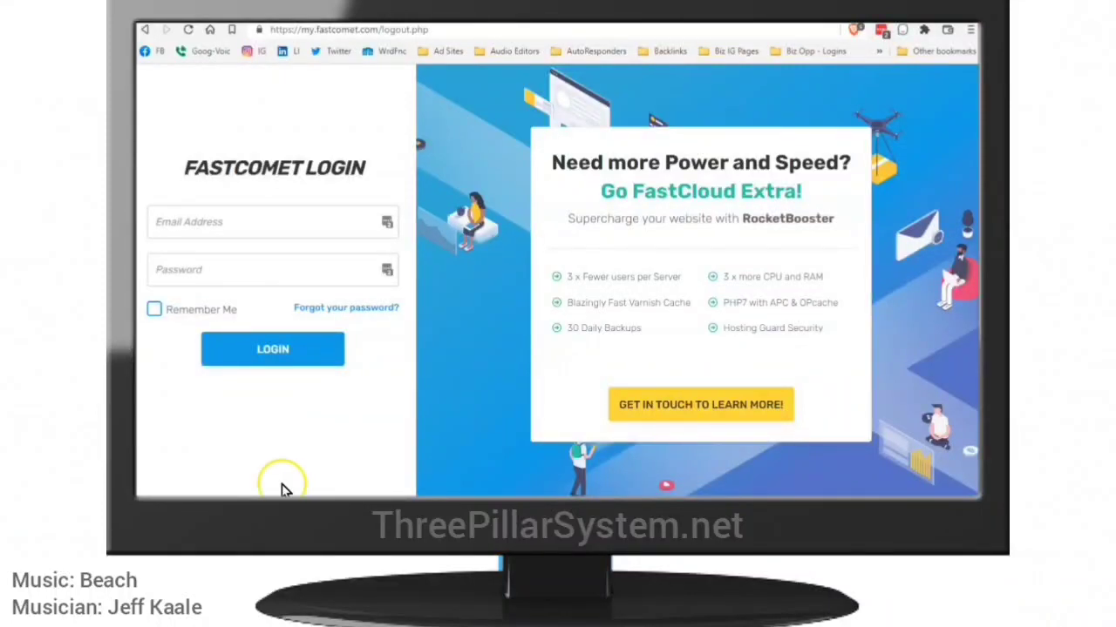
{"action": "mouse_move", "coordinate": [299, 439]}
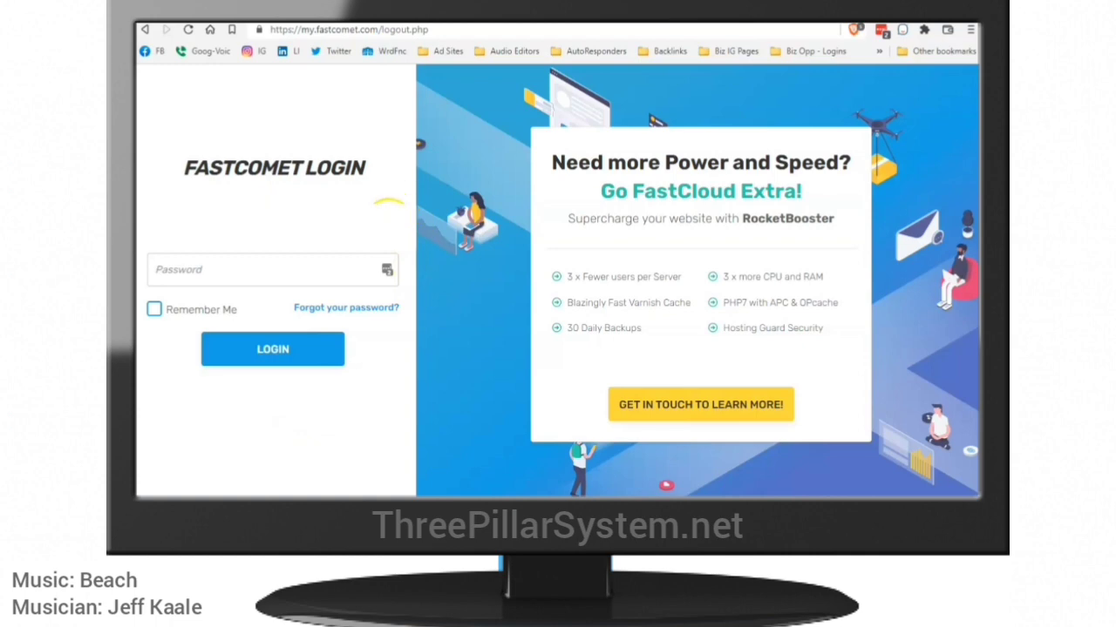
- Sign in to the FastComet client area and show My Products & Services
{"action": "left_click", "coordinate": [272, 349]}
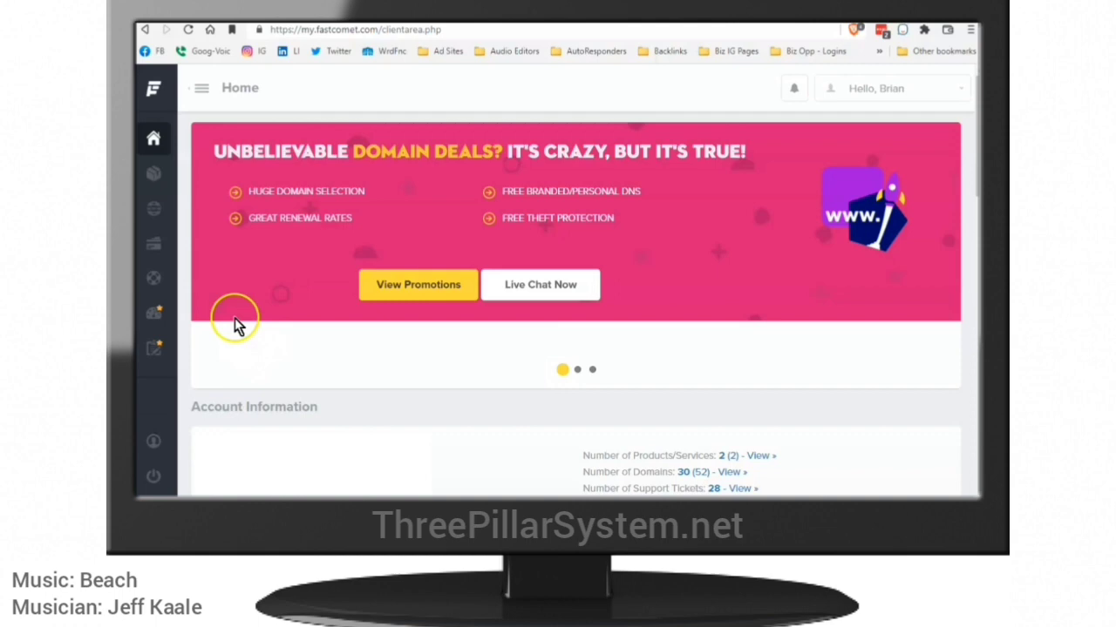
{"action": "mouse_move", "coordinate": [153, 208]}
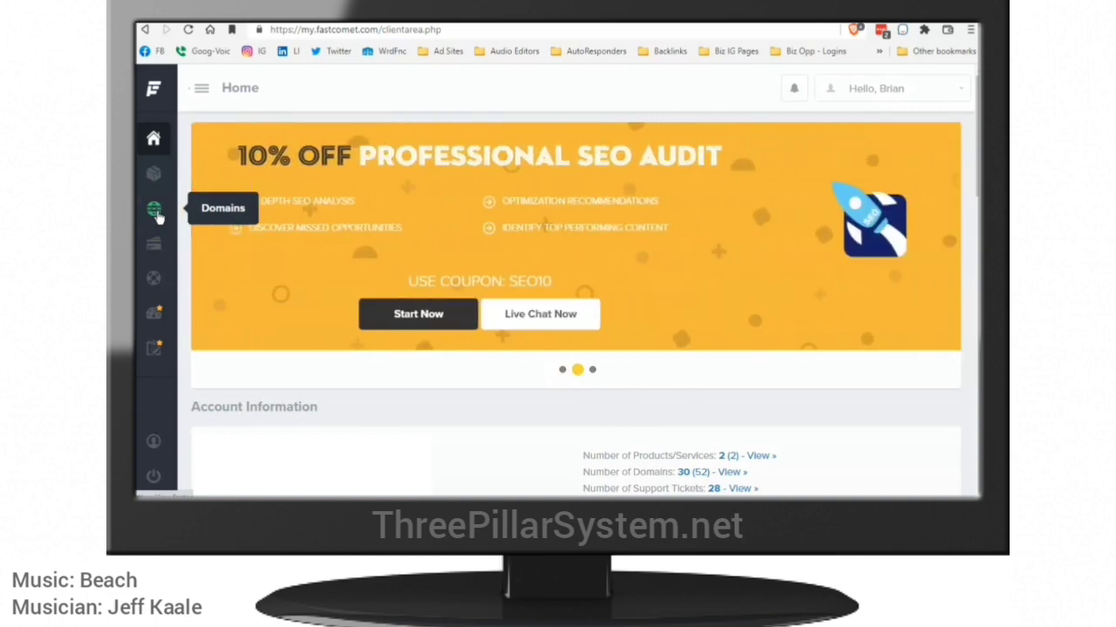
{"action": "mouse_move", "coordinate": [153, 173]}
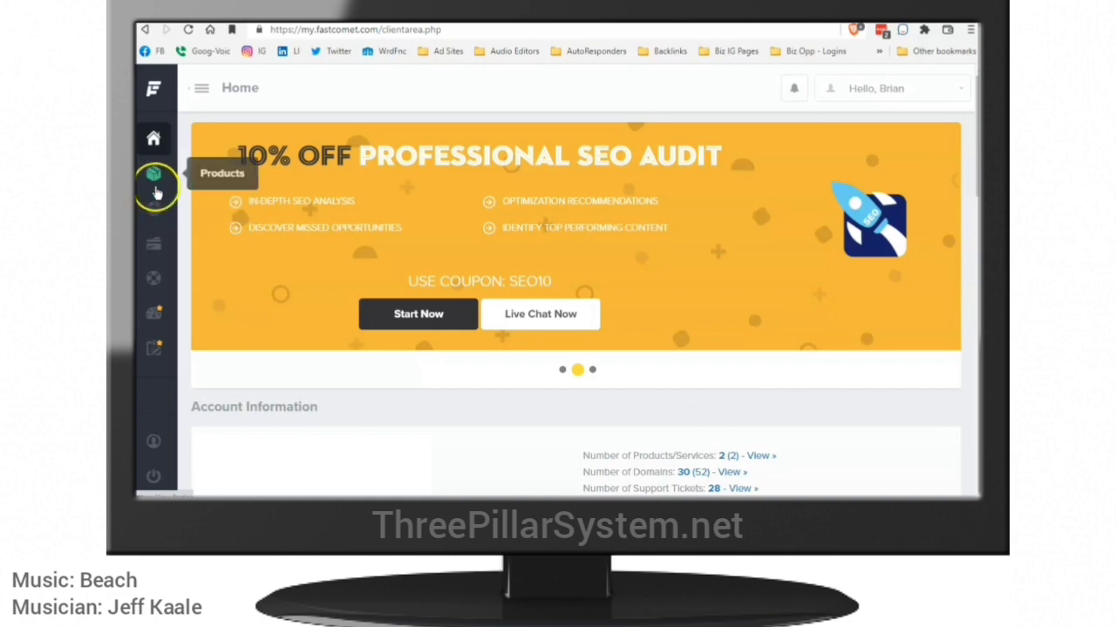
{"action": "left_click", "coordinate": [153, 182]}
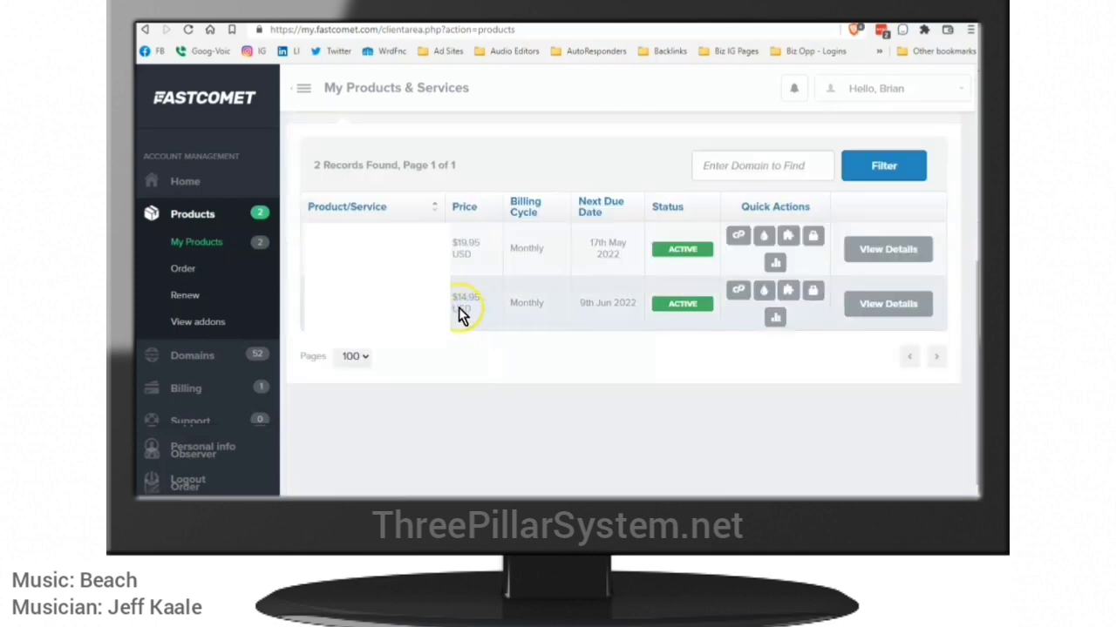
{"action": "mouse_move", "coordinate": [654, 334]}
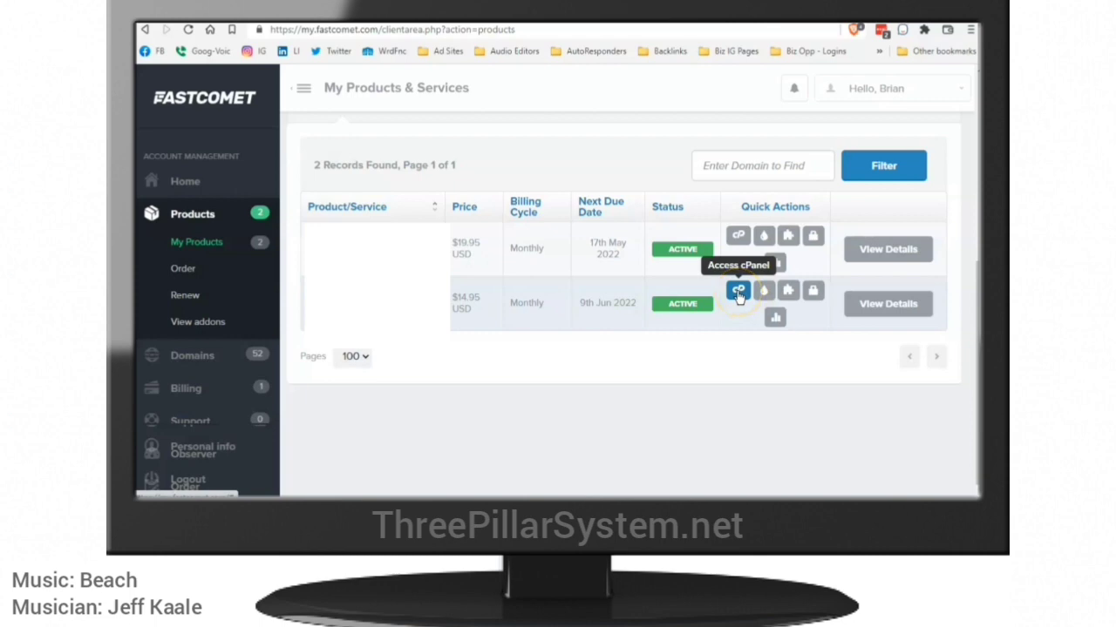
- Launch cPanel for the second hosting product and expand its Security tools section
{"action": "left_click", "coordinate": [738, 289]}
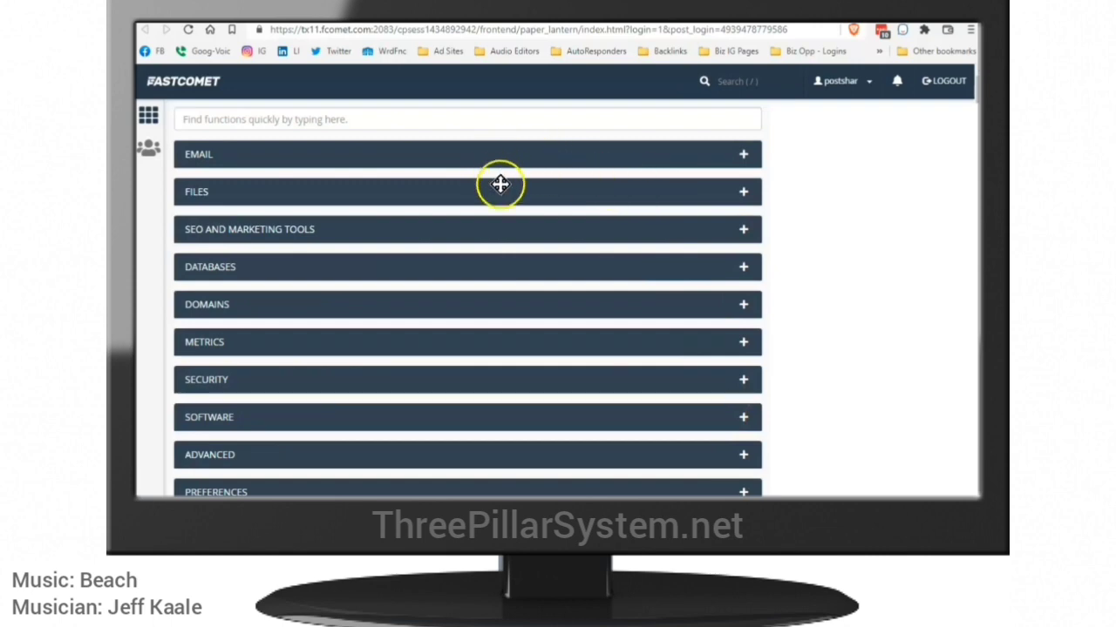
{"action": "scroll", "scroll_direction": "down", "scroll_amount": 3}
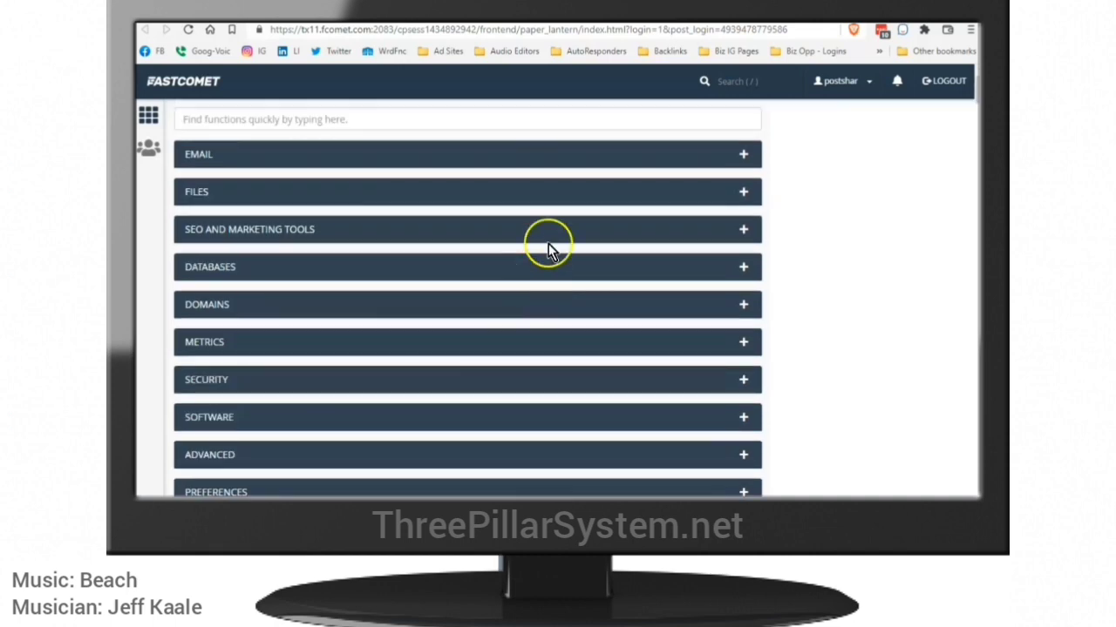
{"action": "mouse_move", "coordinate": [743, 267]}
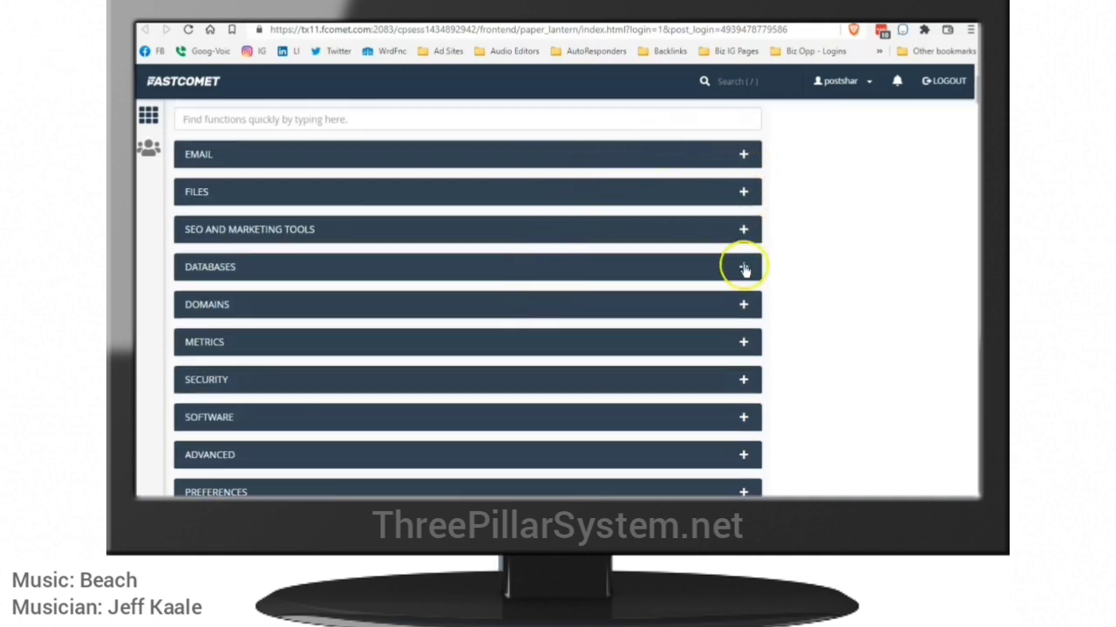
{"action": "scroll", "scroll_direction": "down", "scroll_amount": 3}
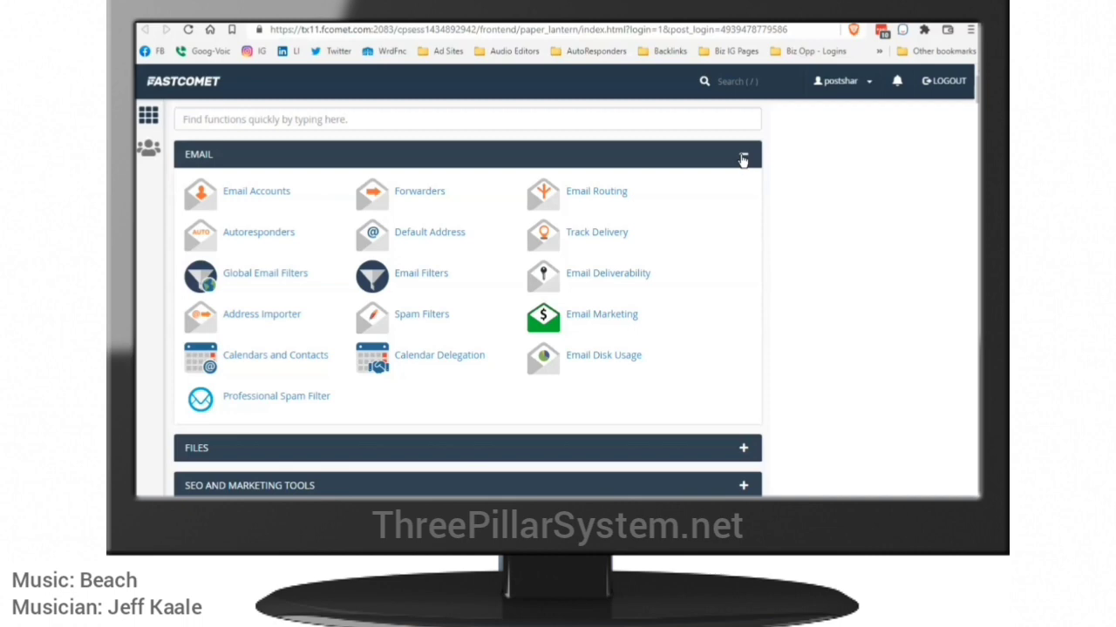
{"action": "left_click", "coordinate": [743, 154]}
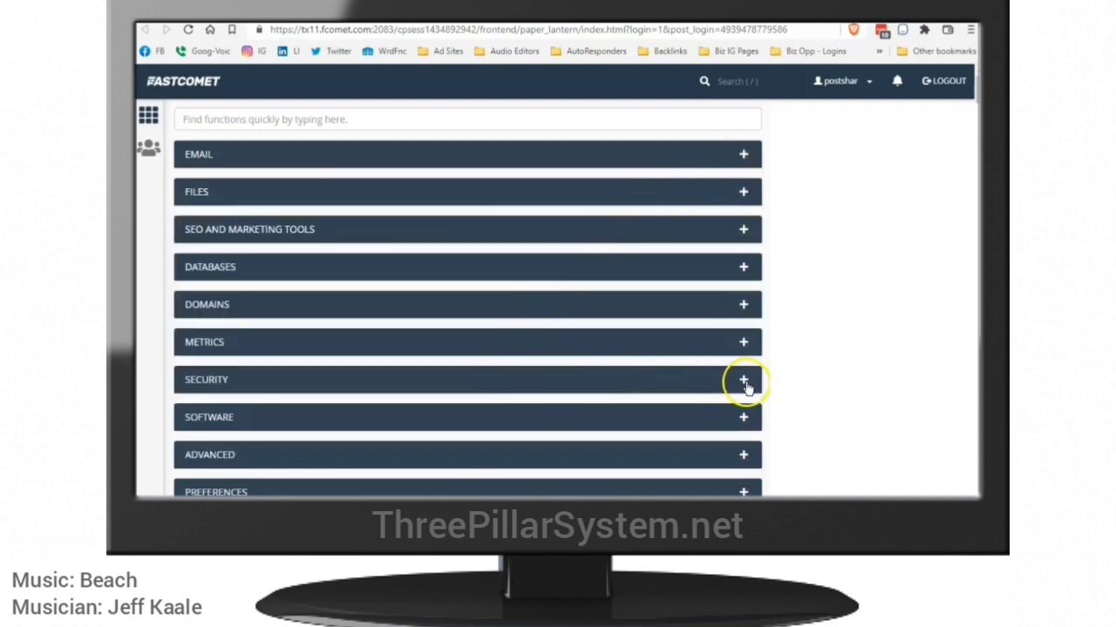
{"action": "left_click", "coordinate": [742, 380]}
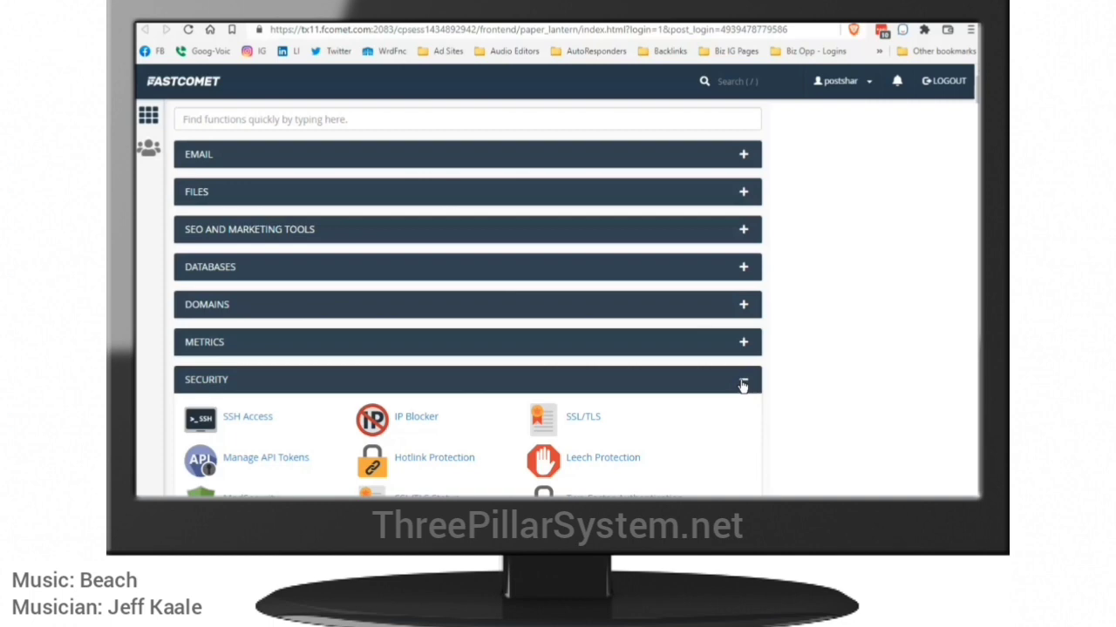
{"action": "left_click", "coordinate": [740, 386]}
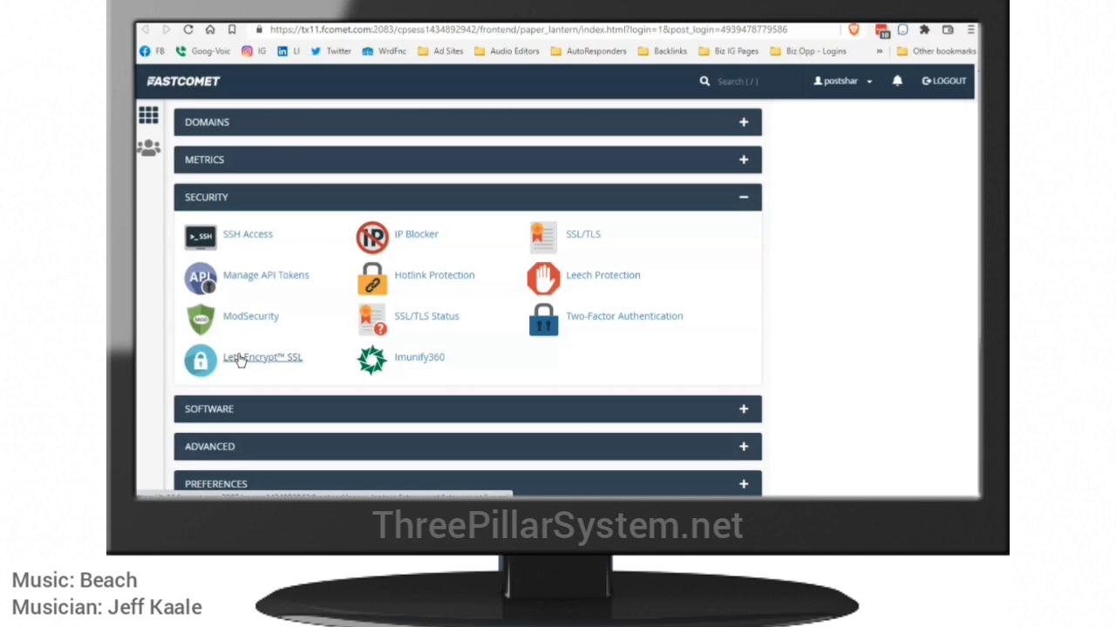
- Go to the Let's Encrypt SSL page and view the domains list with Issue links
{"action": "left_click", "coordinate": [262, 357]}
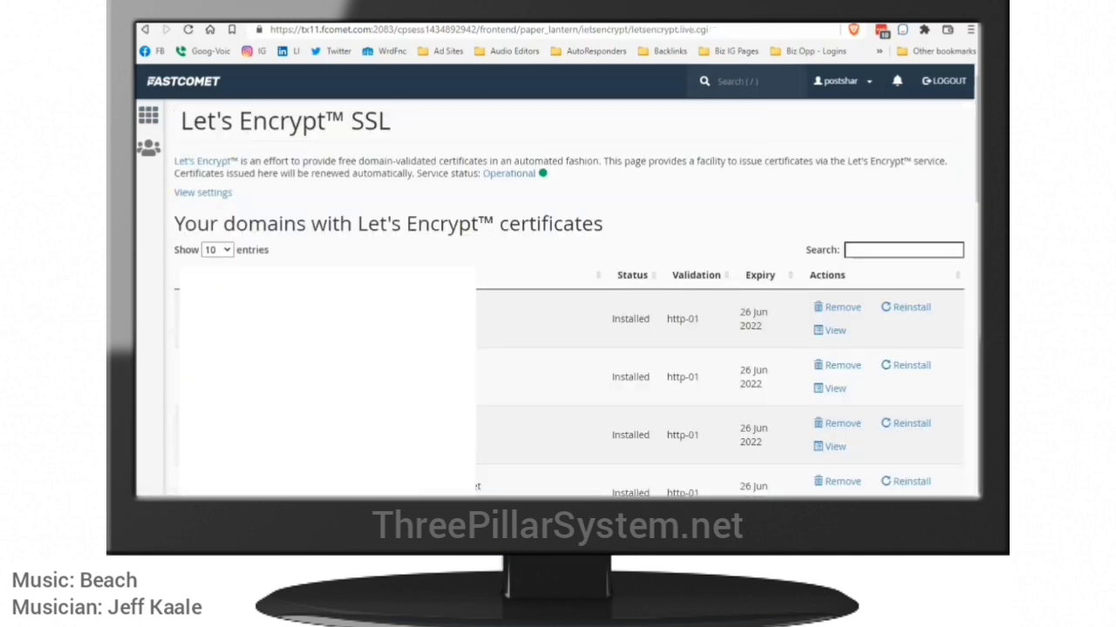
{"action": "scroll", "scroll_direction": "down", "scroll_amount": 3}
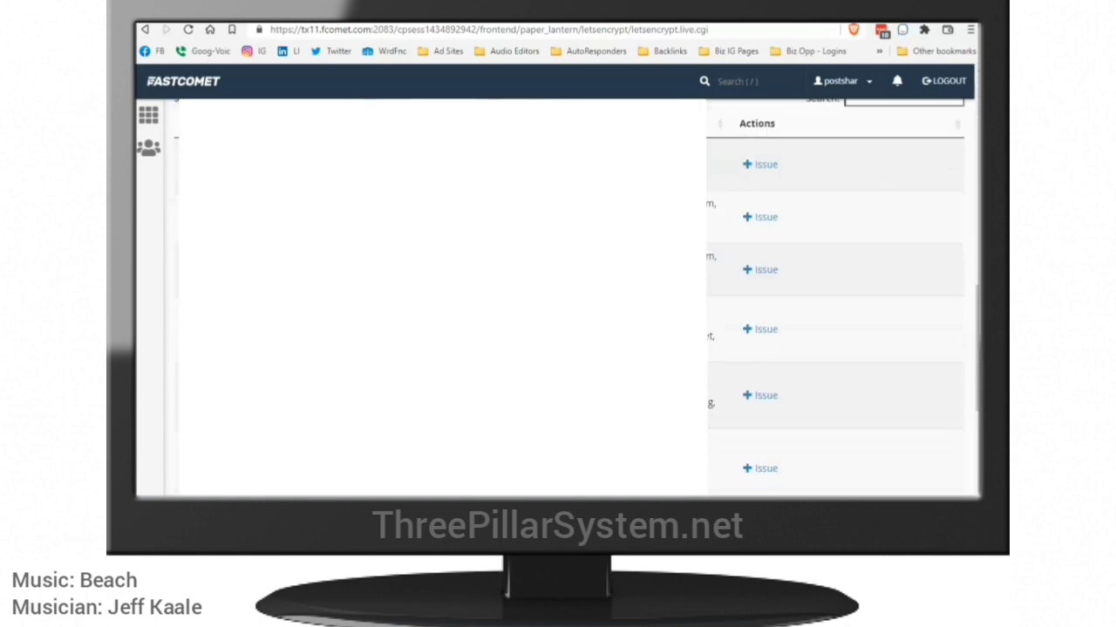
{"action": "scroll", "scroll_direction": "down", "scroll_amount": 3}
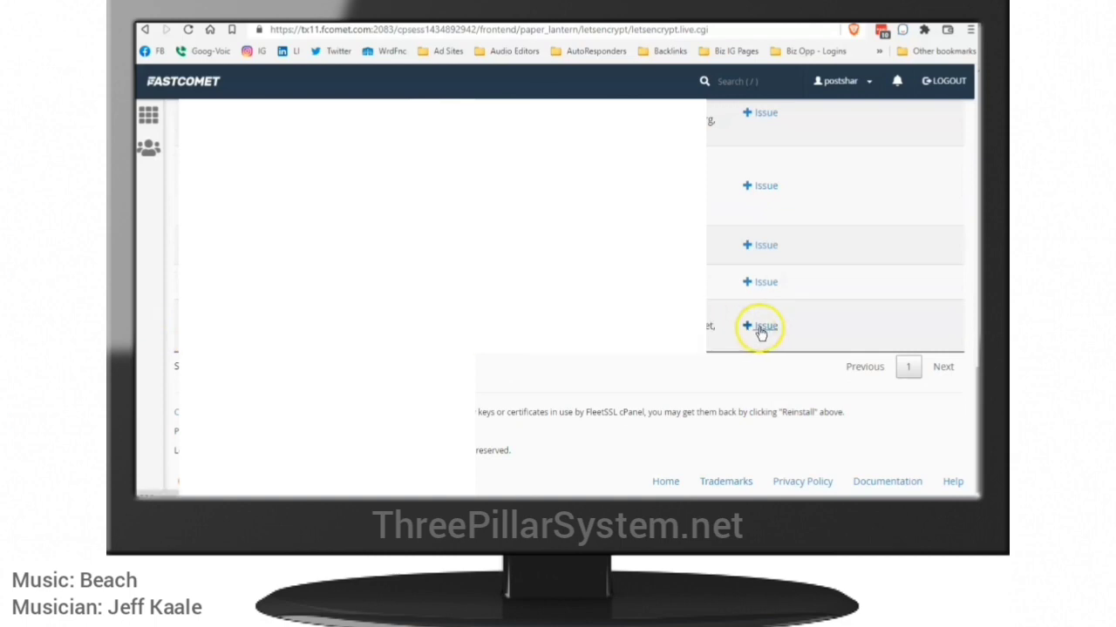
- Issue a Let's Encrypt certificate for threepillarsystem.net including the main domain, confirming installation
{"action": "left_click", "coordinate": [760, 326]}
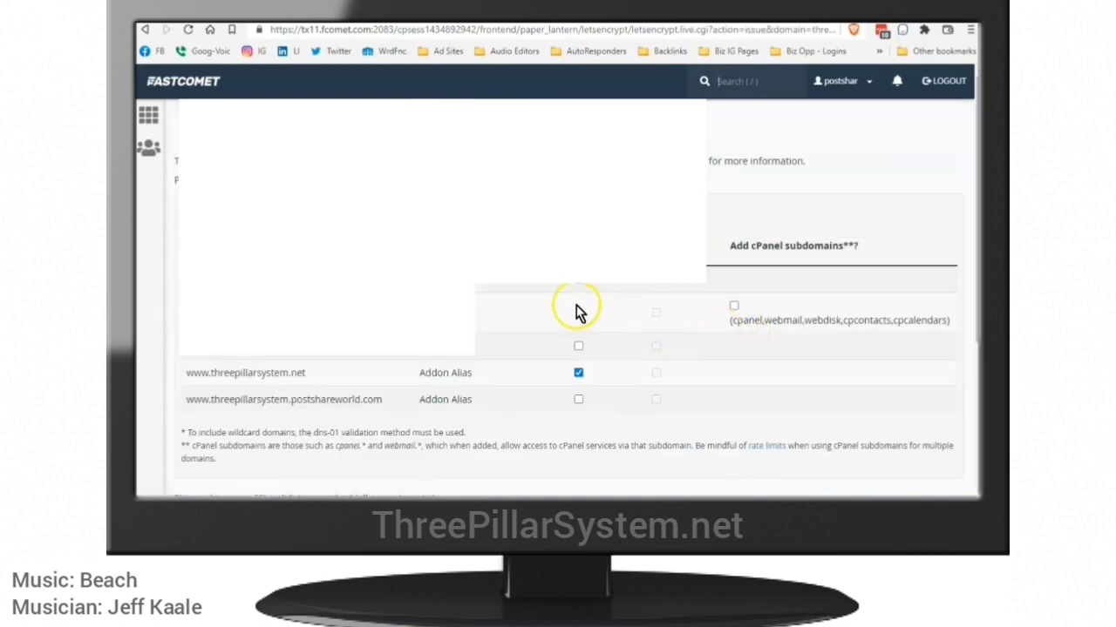
{"action": "left_click", "coordinate": [579, 312]}
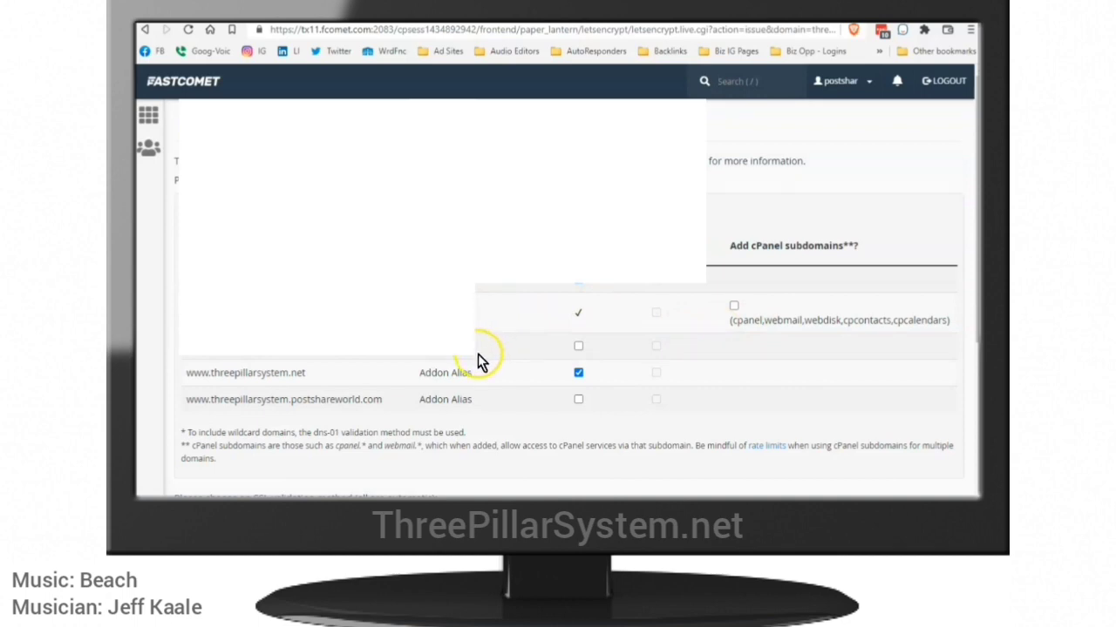
{"action": "scroll", "scroll_direction": "down", "scroll_amount": 3}
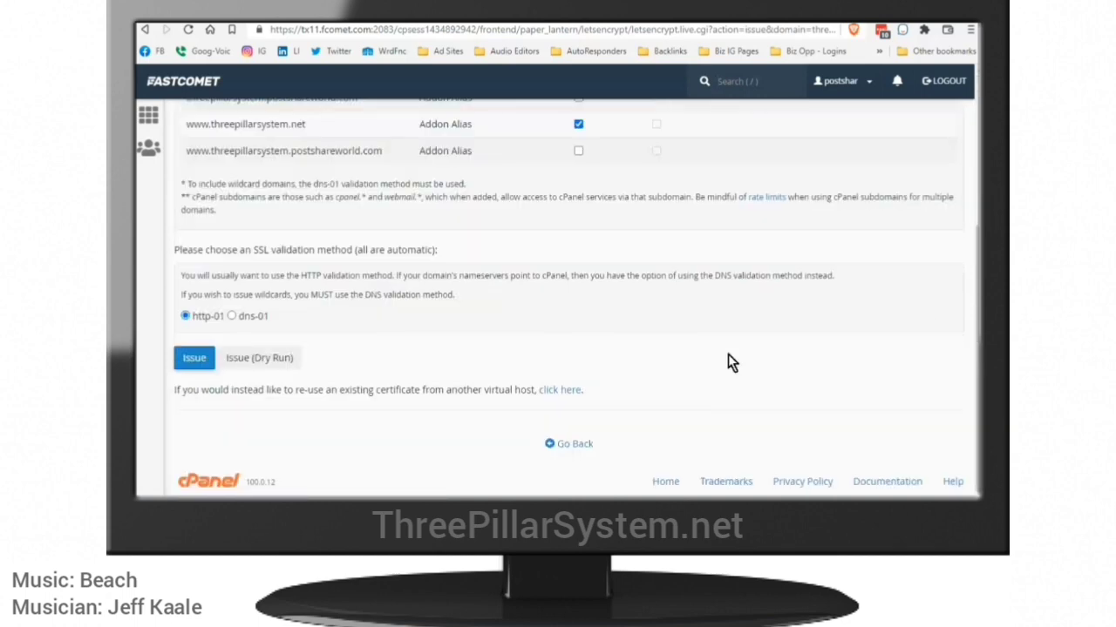
{"action": "left_click", "coordinate": [193, 358]}
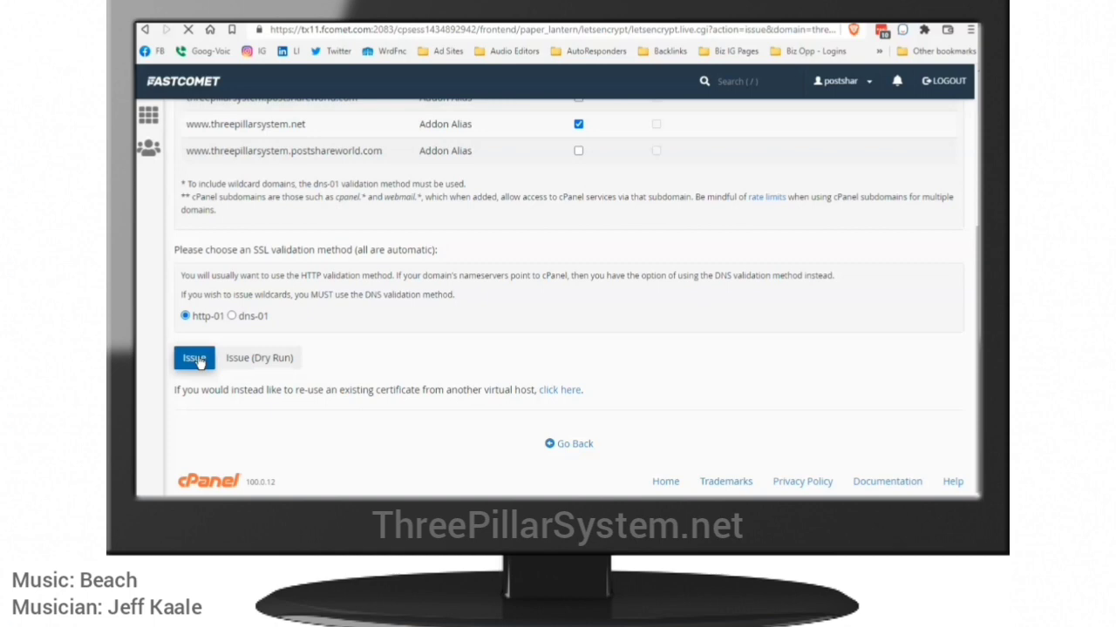
{"action": "mouse_move", "coordinate": [445, 247]}
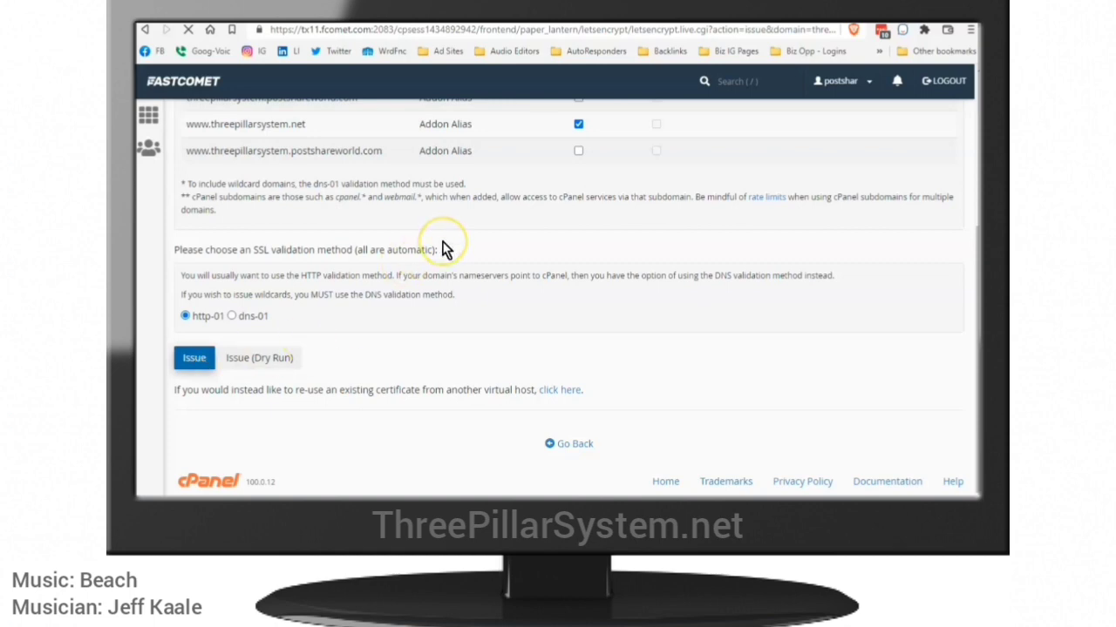
{"action": "left_click", "coordinate": [194, 359]}
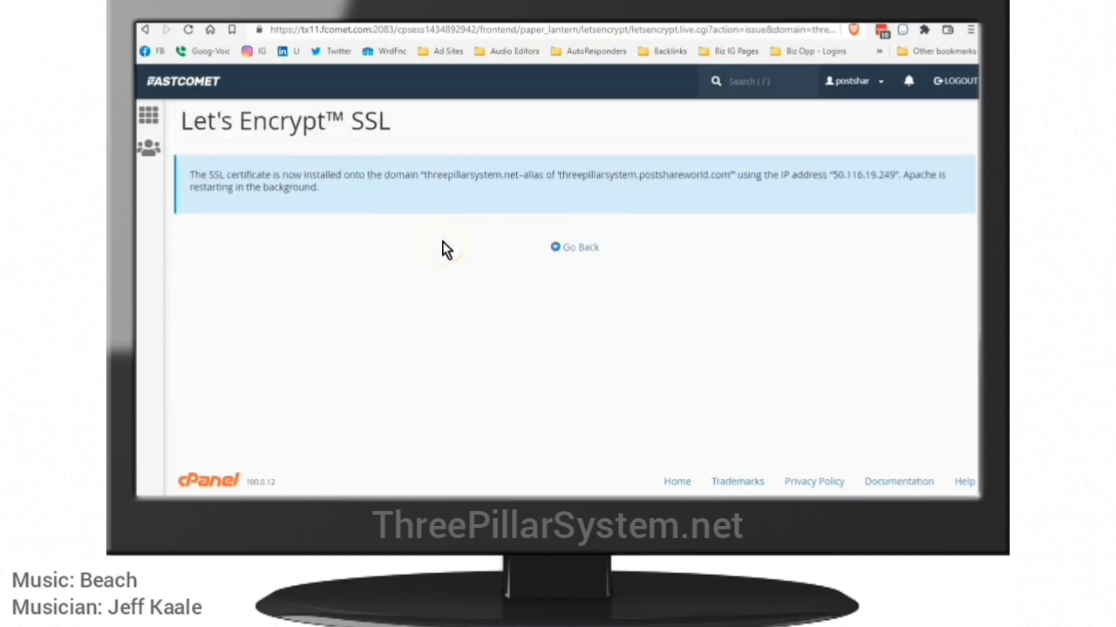
{"action": "left_click", "coordinate": [580, 248]}
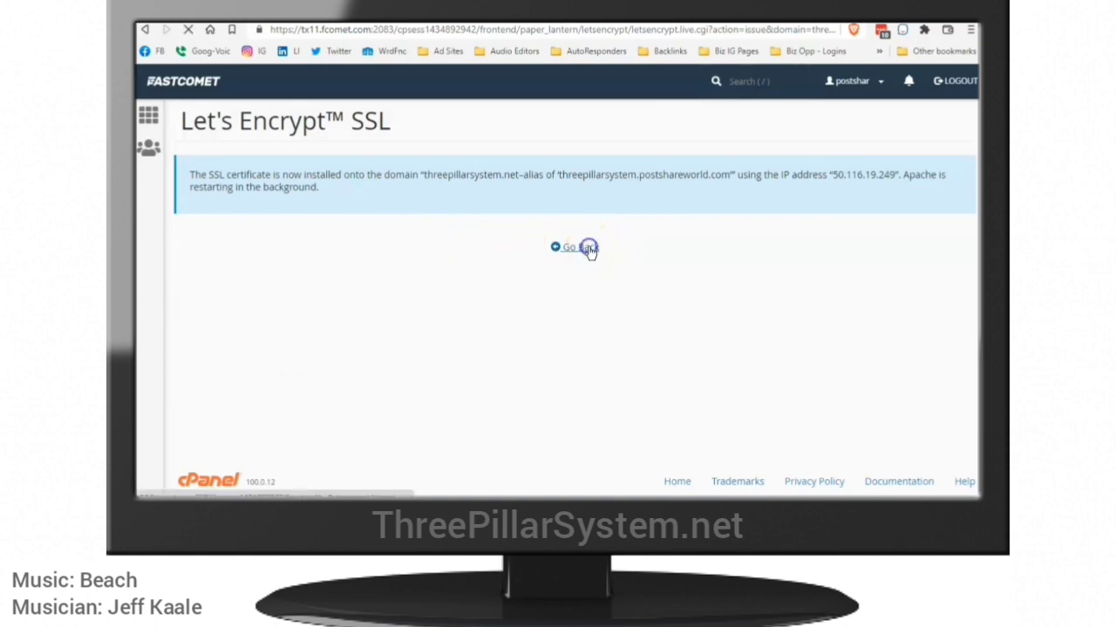
- Go back and review the table of domains holding Let's Encrypt certificates
{"action": "left_click", "coordinate": [575, 247]}
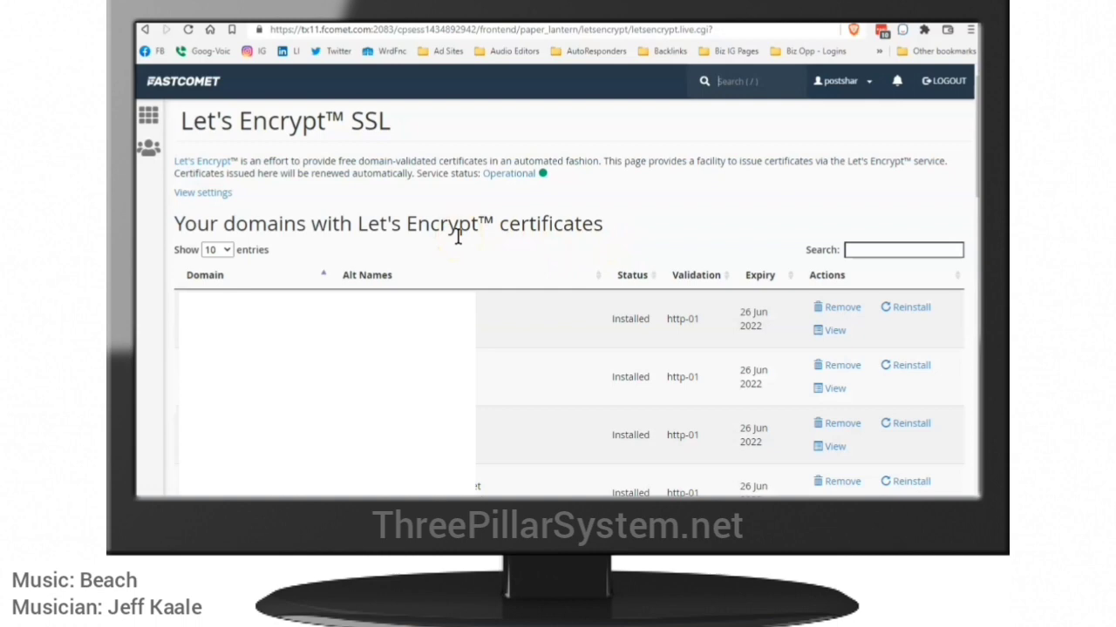
{"action": "mouse_move", "coordinate": [359, 233]}
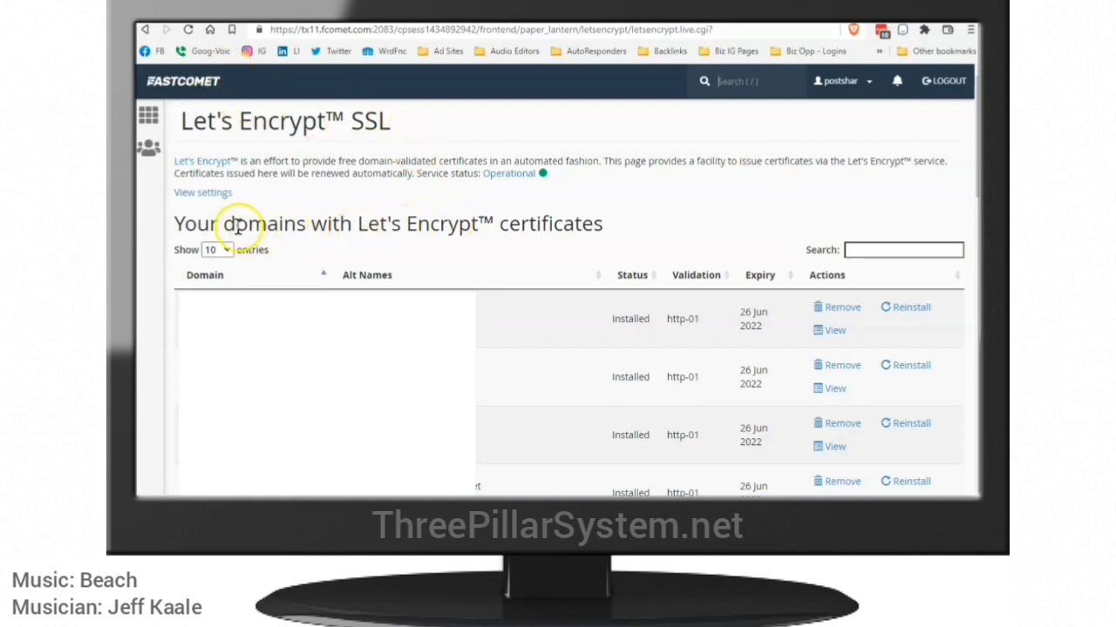
{"action": "scroll", "scroll_direction": "down", "scroll_amount": 3}
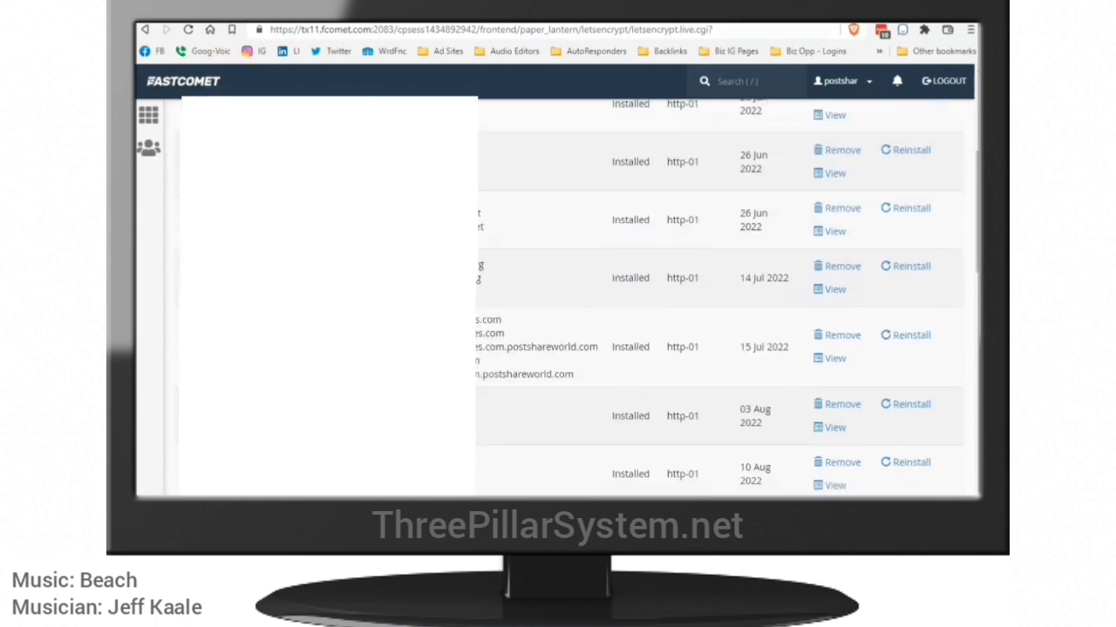
{"action": "scroll", "scroll_direction": "down", "scroll_amount": 3}
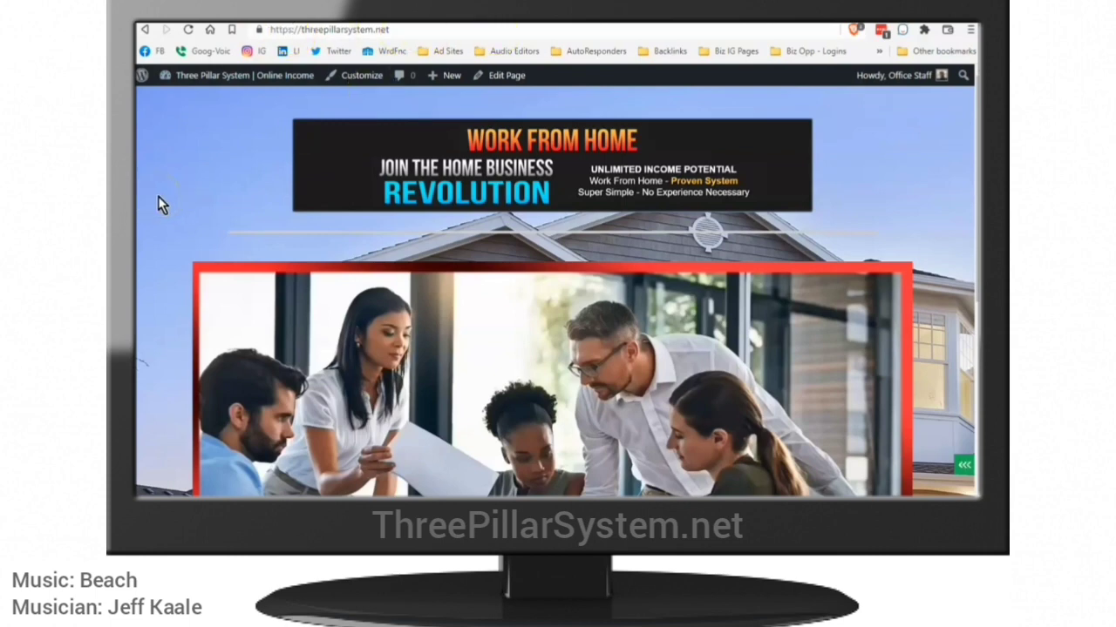
- From the admin bar reach the WordPress dashboard and its General Settings page
{"action": "left_click", "coordinate": [327, 28]}
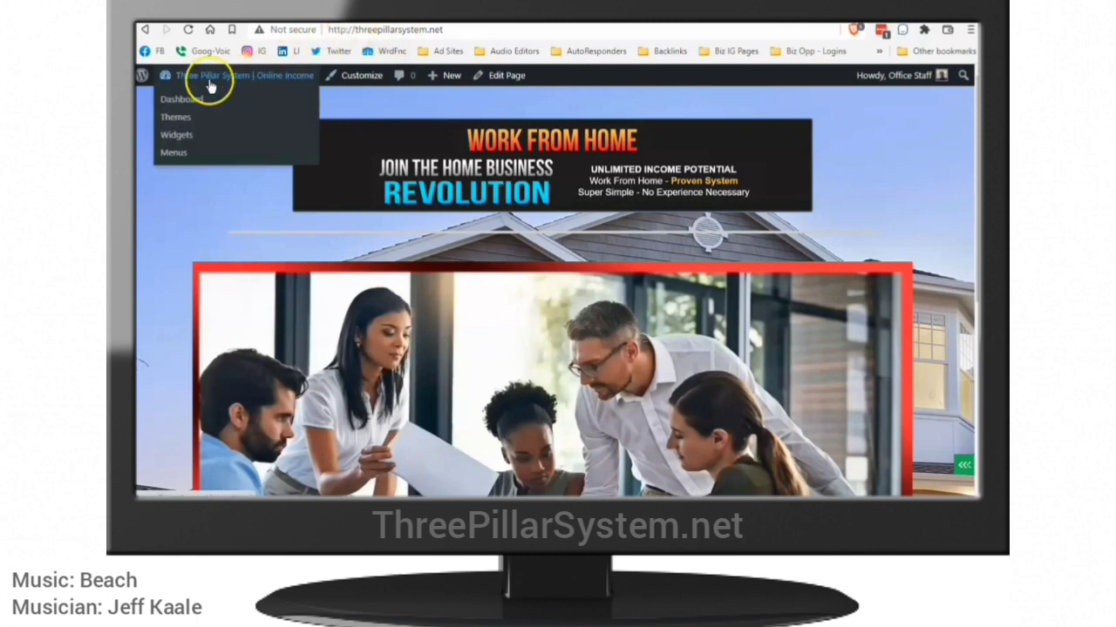
{"action": "left_click", "coordinate": [182, 98]}
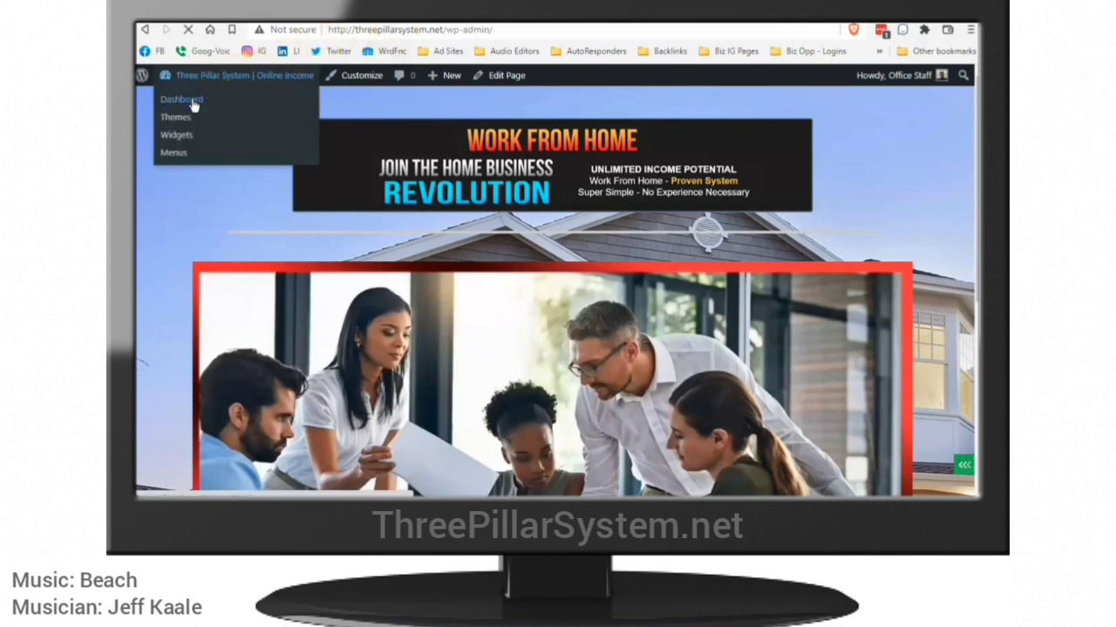
{"action": "left_click", "coordinate": [181, 98]}
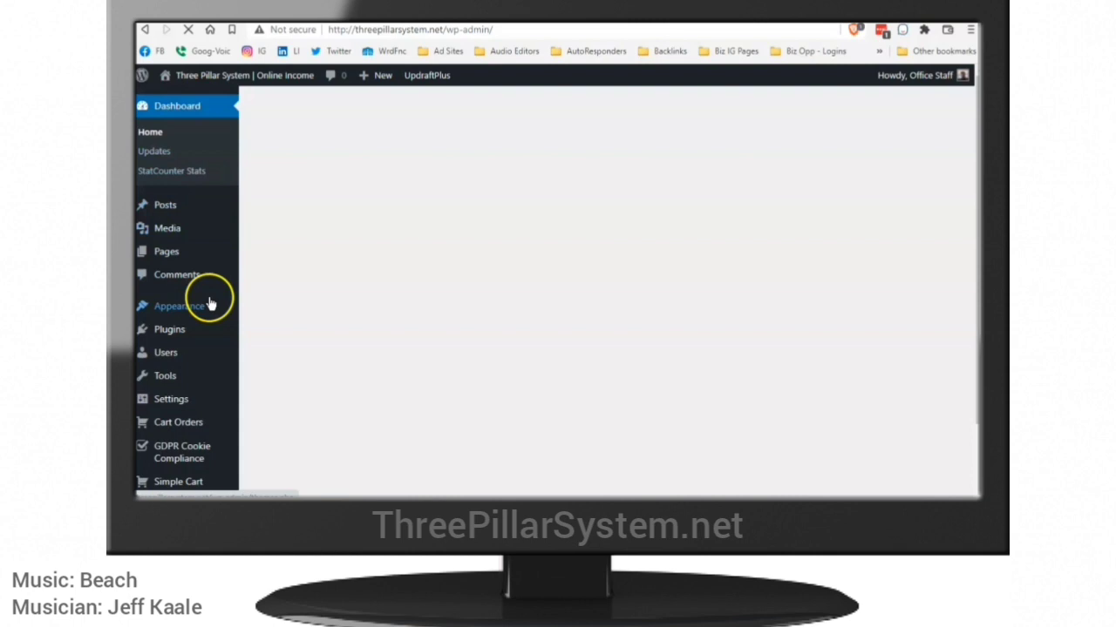
{"action": "scroll", "scroll_direction": "down", "scroll_amount": 3}
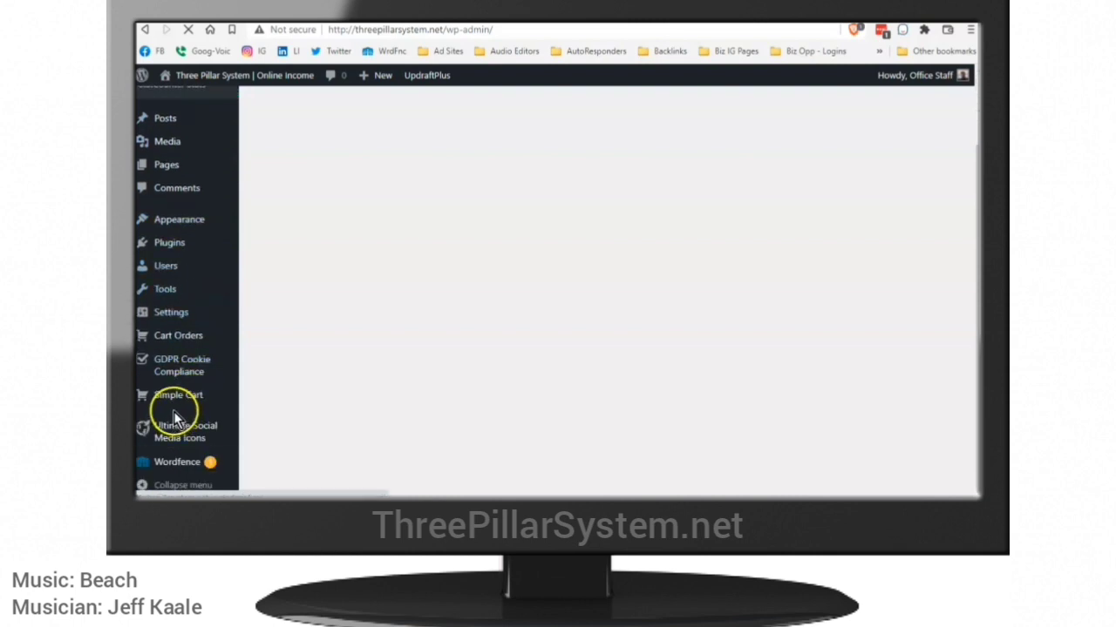
{"action": "left_click", "coordinate": [171, 312]}
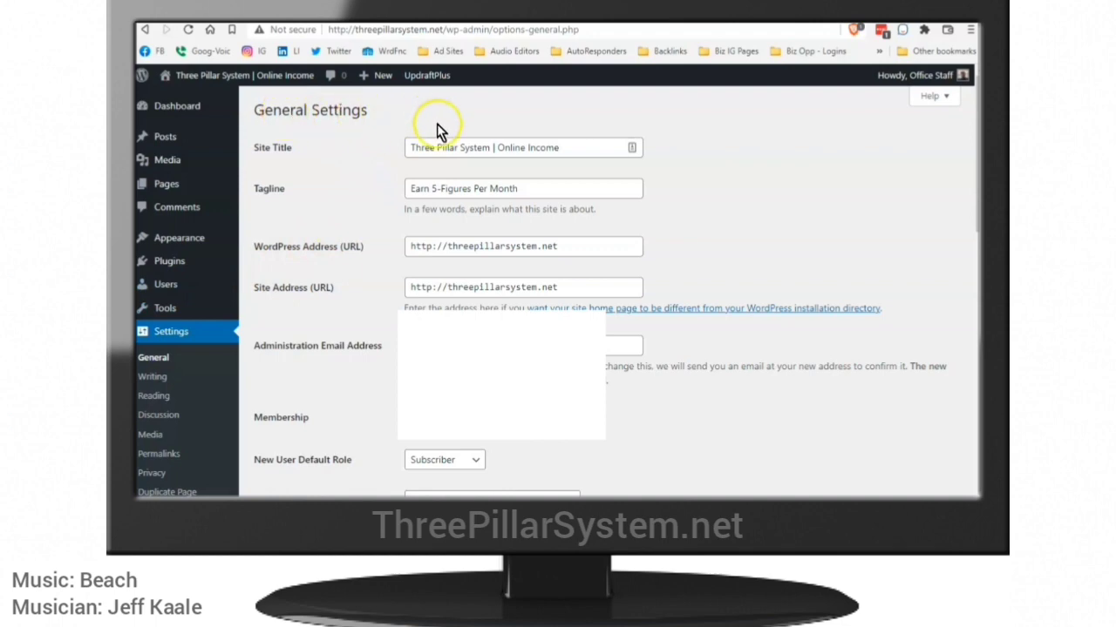
{"action": "mouse_move", "coordinate": [300, 254]}
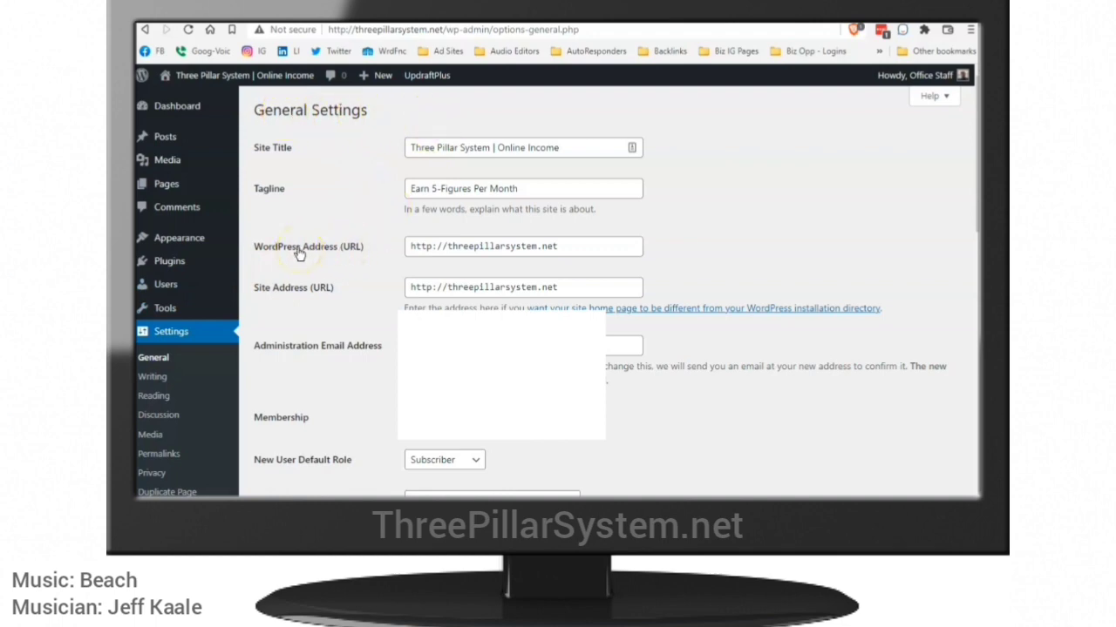
{"action": "mouse_move", "coordinate": [387, 307]}
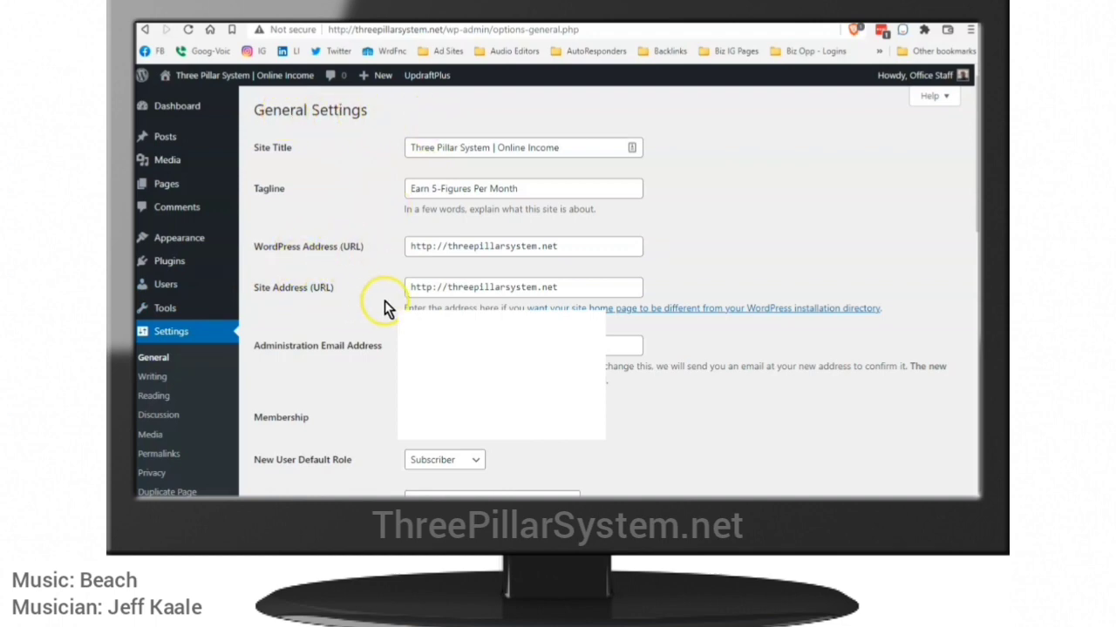
{"action": "left_click", "coordinate": [522, 245]}
{"action": "type", "text": "s"}
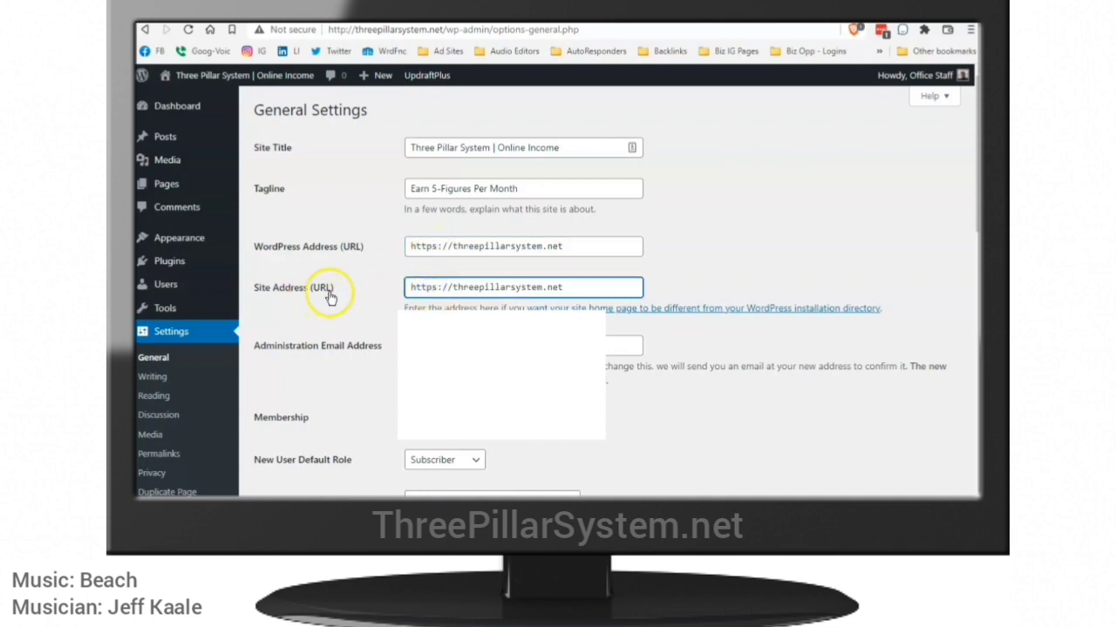
{"action": "scroll", "scroll_direction": "down", "scroll_amount": 3}
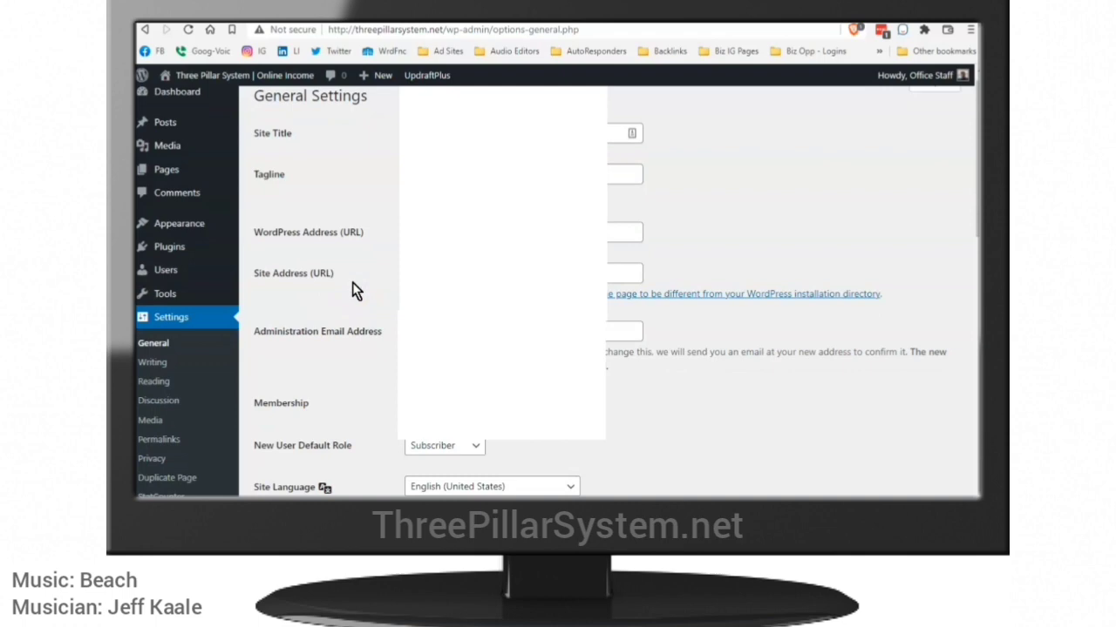
{"action": "scroll", "scroll_direction": "down", "scroll_amount": 3}
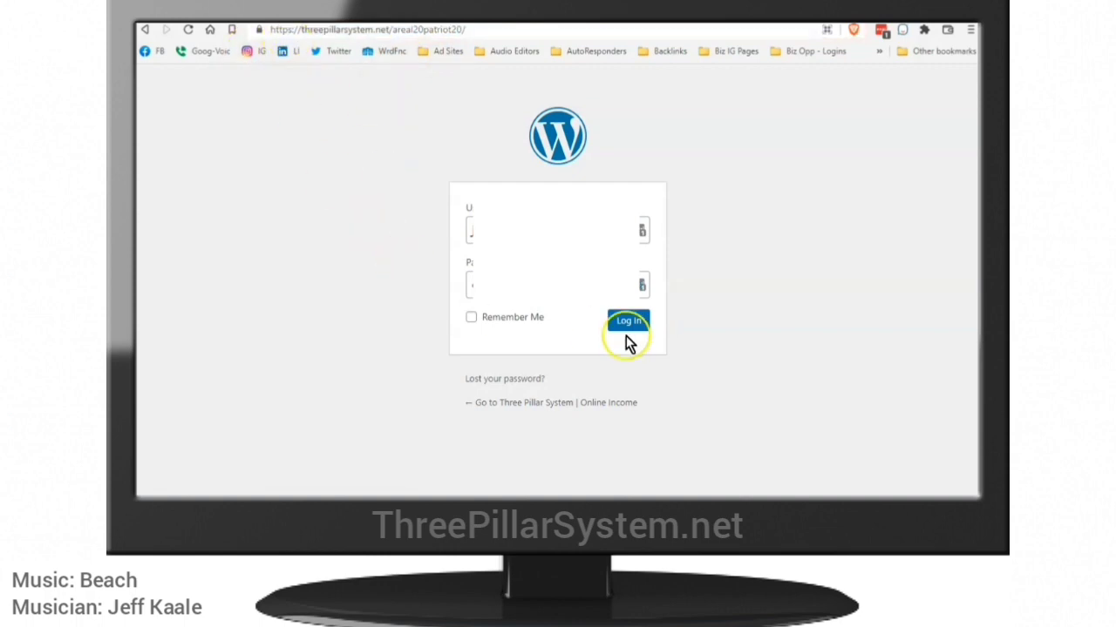
- Log in over https, log out again, and check the https address of the login page
{"action": "left_click", "coordinate": [627, 321]}
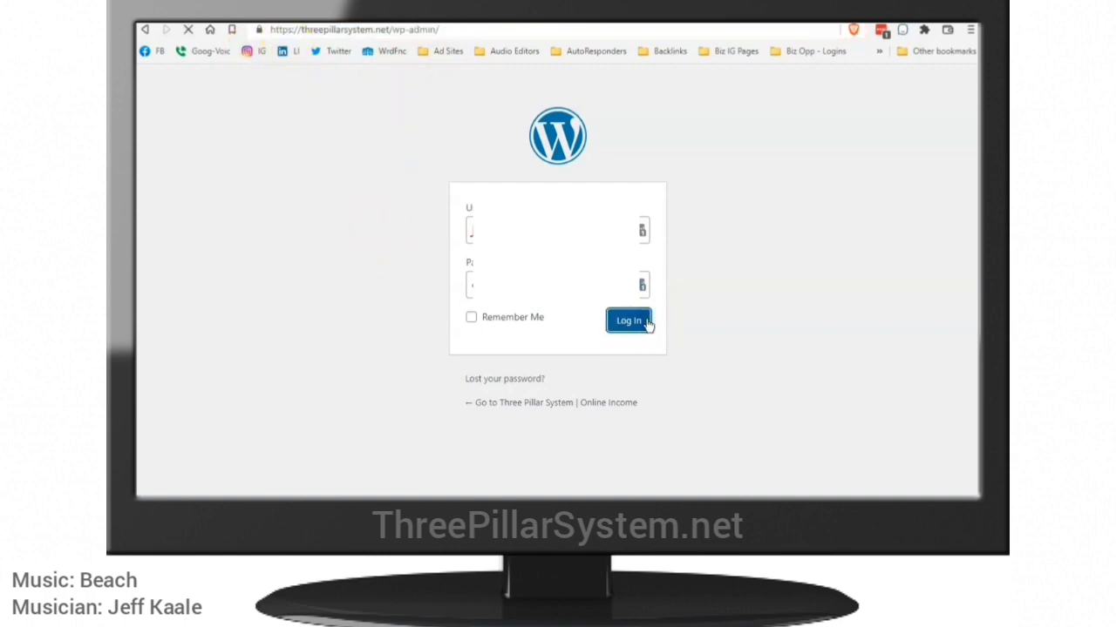
{"action": "left_click", "coordinate": [628, 321]}
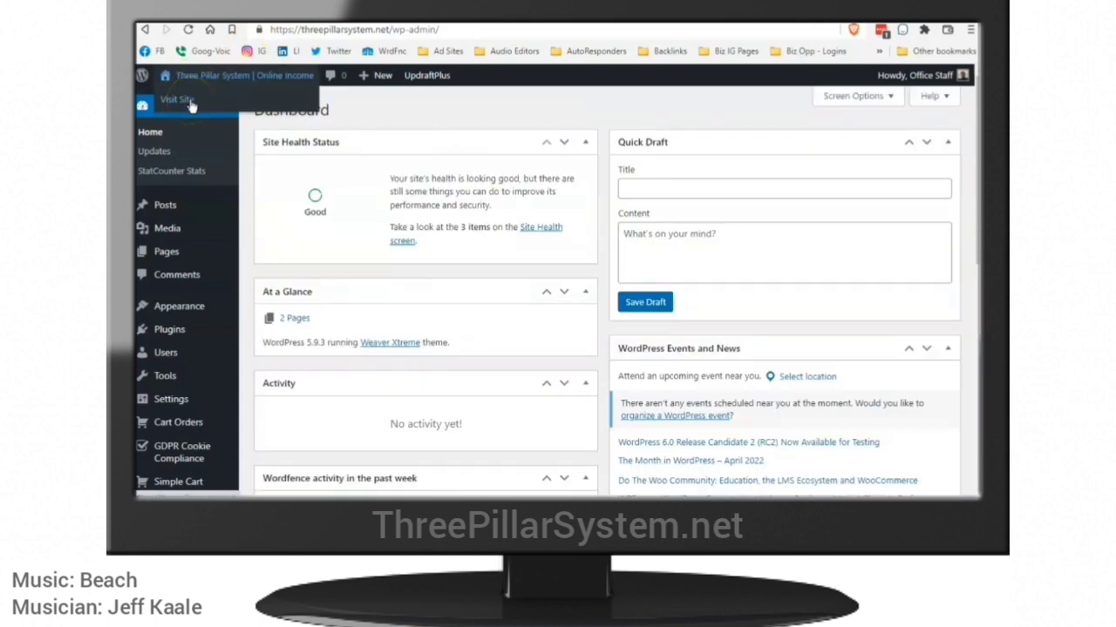
{"action": "left_click", "coordinate": [176, 99]}
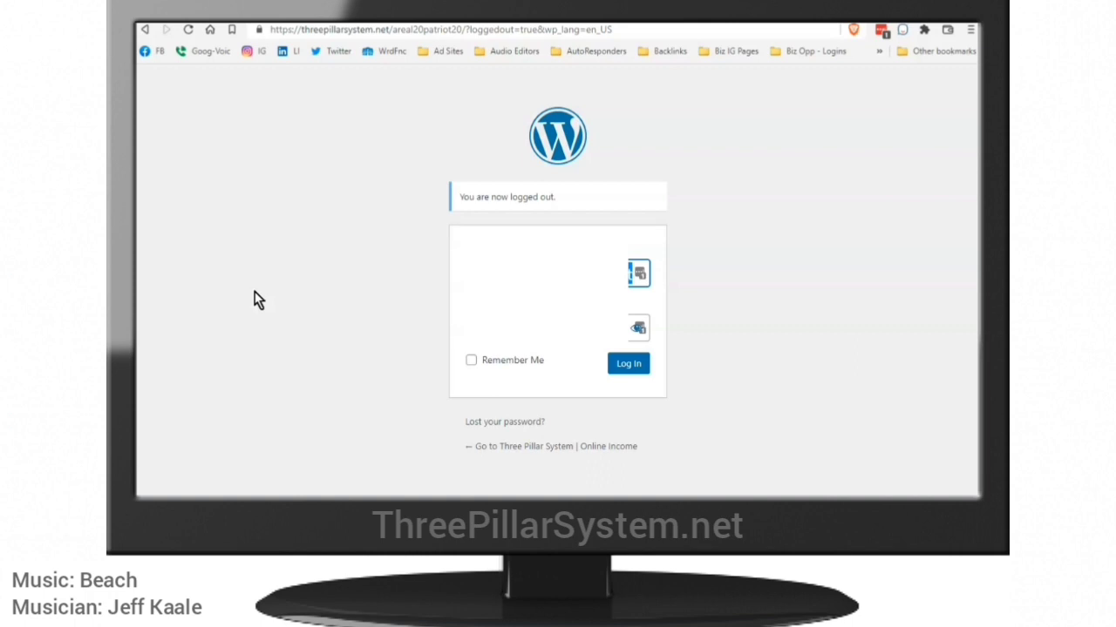
{"action": "mouse_move", "coordinate": [288, 258]}
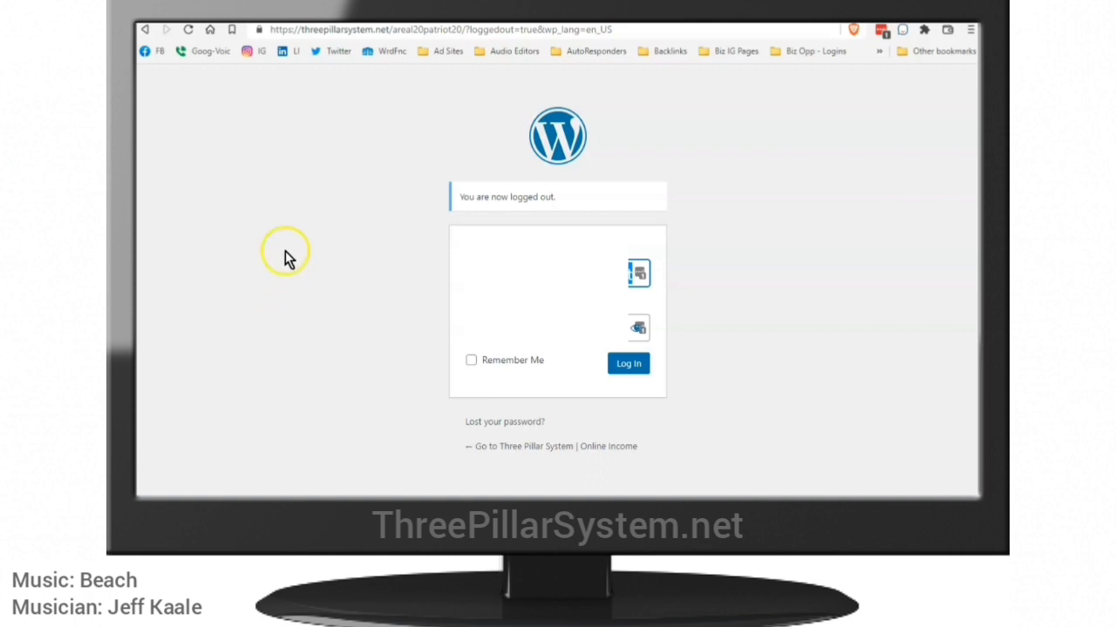
{"action": "left_click", "coordinate": [440, 28]}
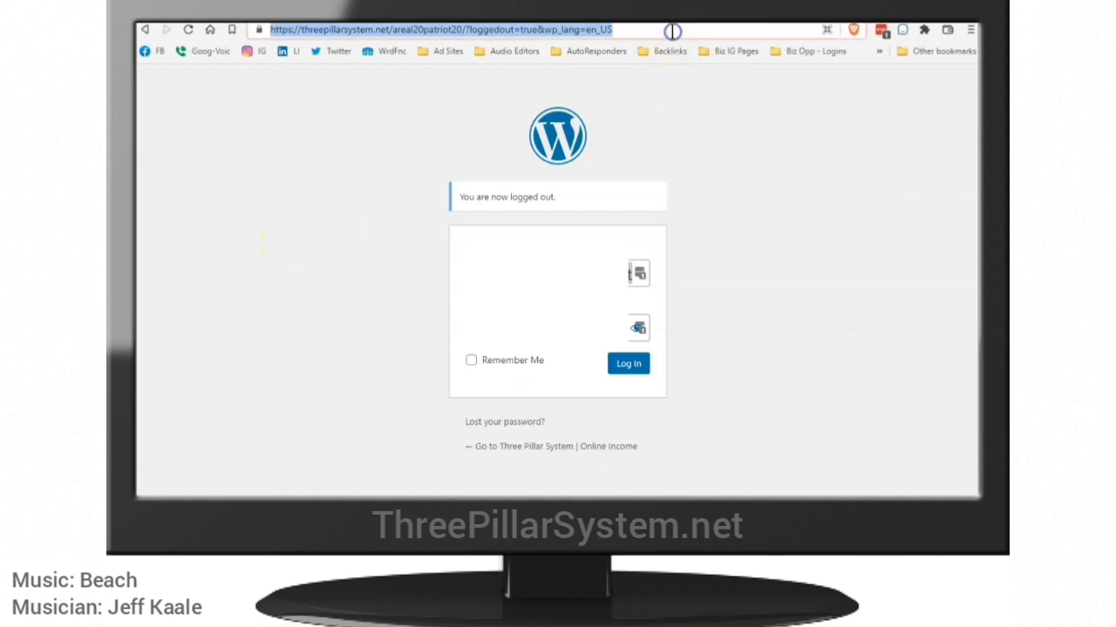